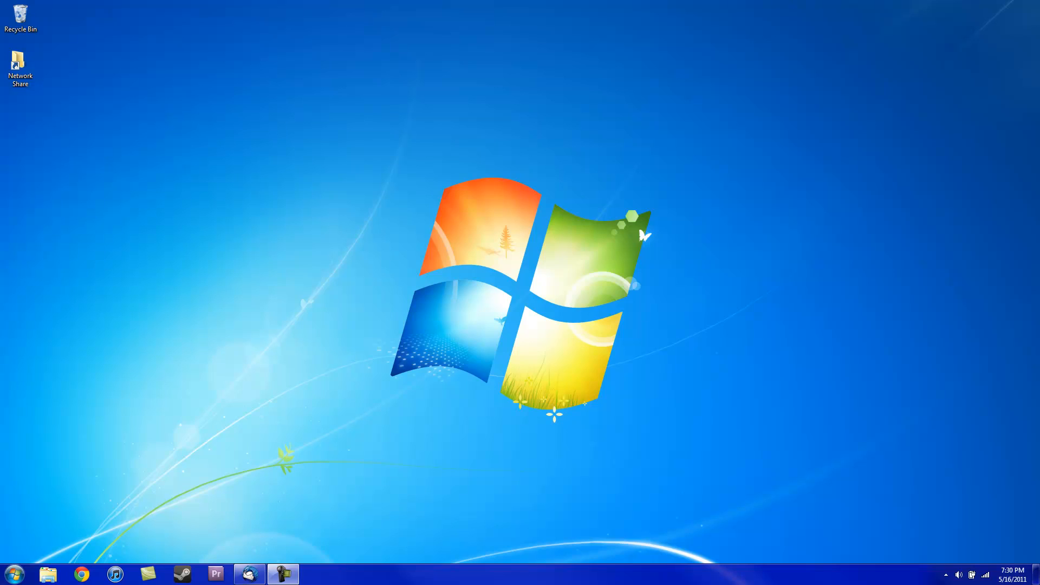
mouse_move(591, 407)
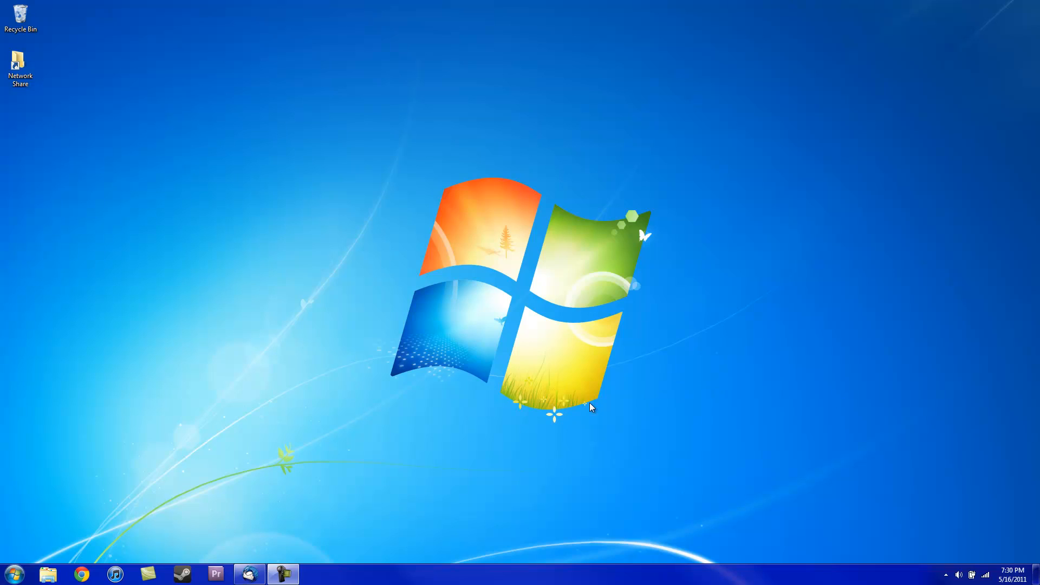
mouse_move(529, 420)
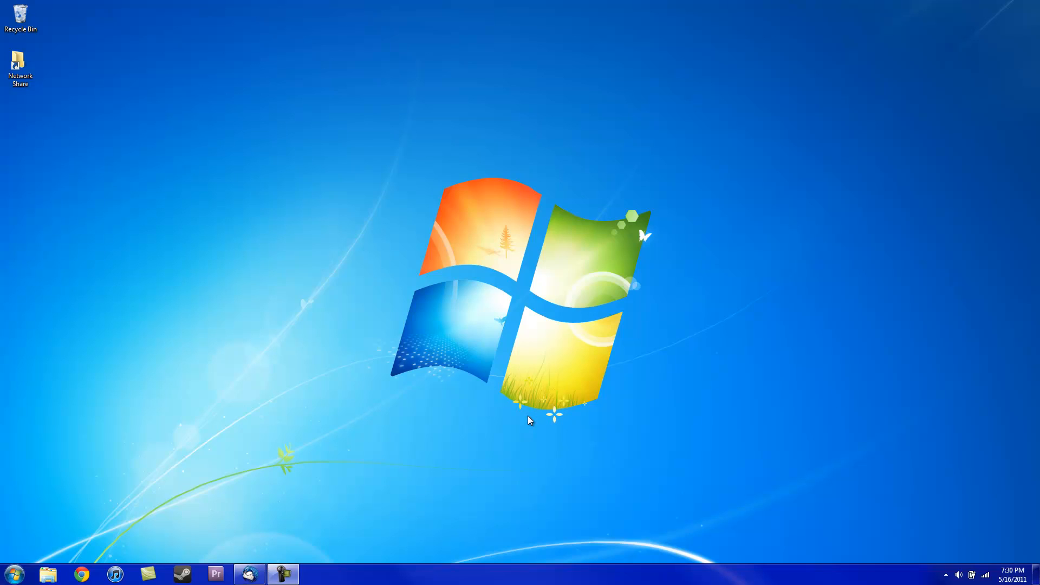
mouse_move(455, 473)
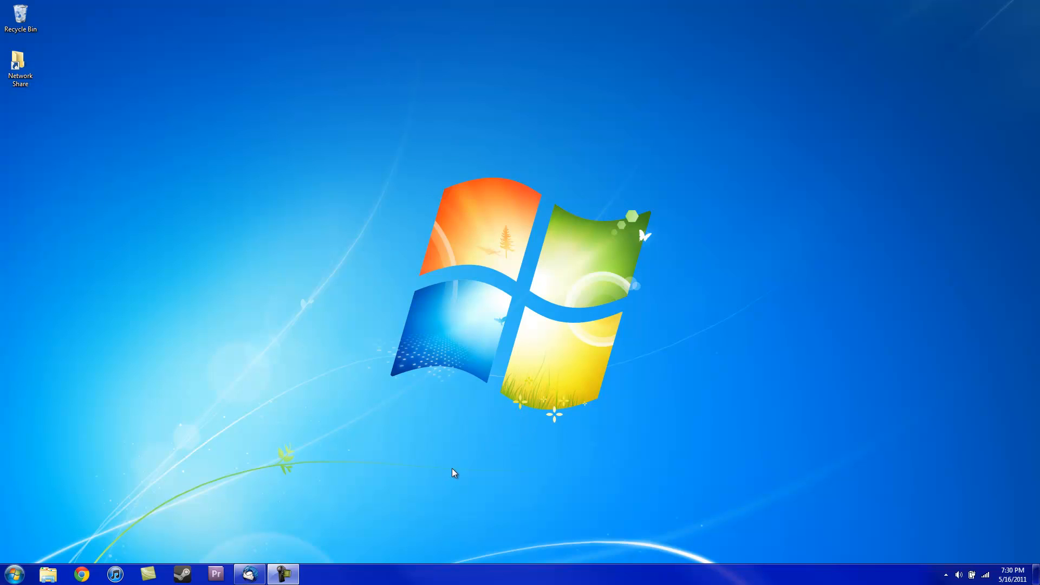
mouse_move(463, 477)
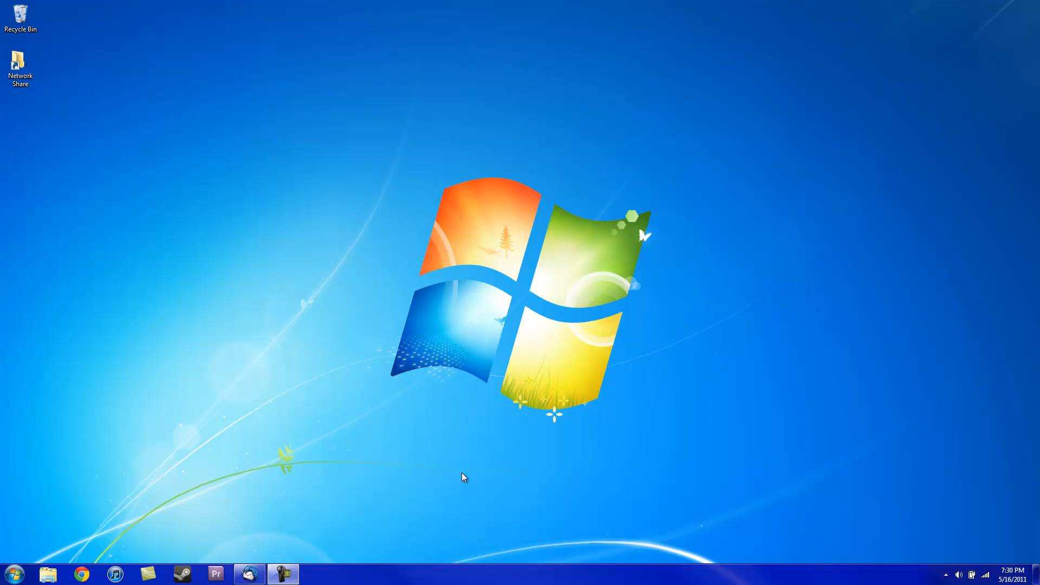
mouse_move(461, 479)
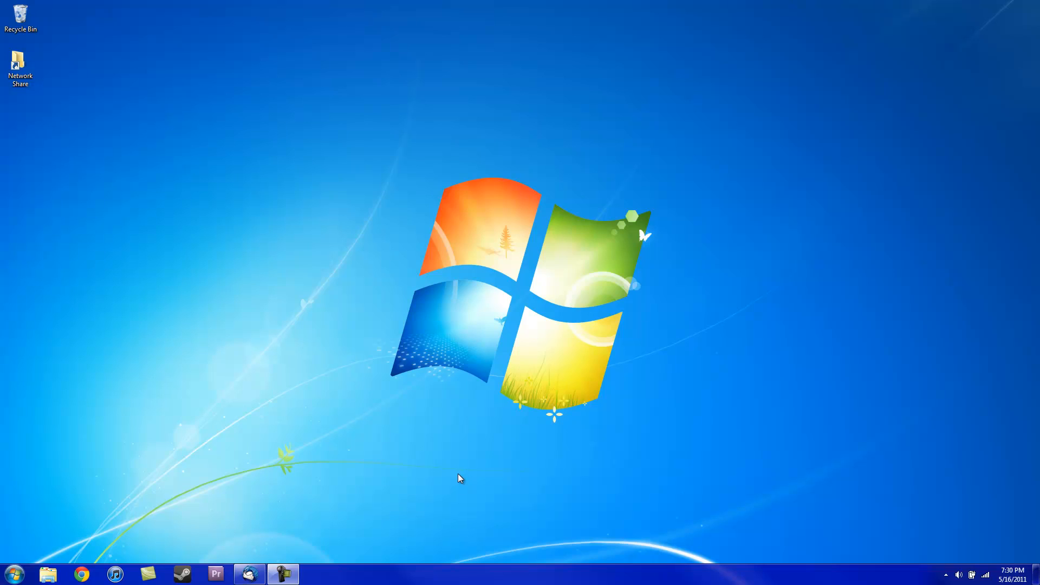
mouse_move(83, 543)
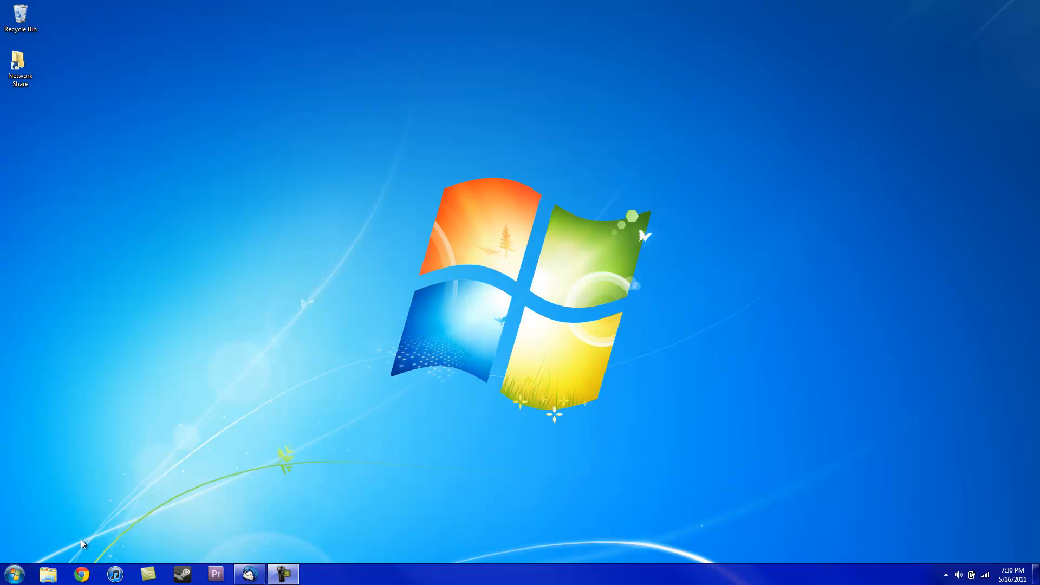
mouse_move(239, 535)
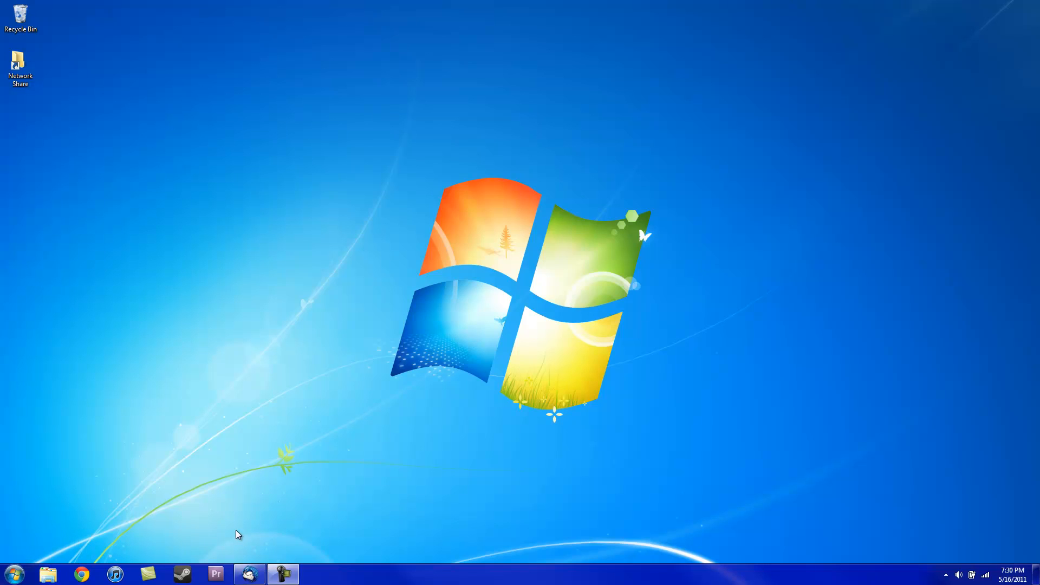
mouse_move(123, 159)
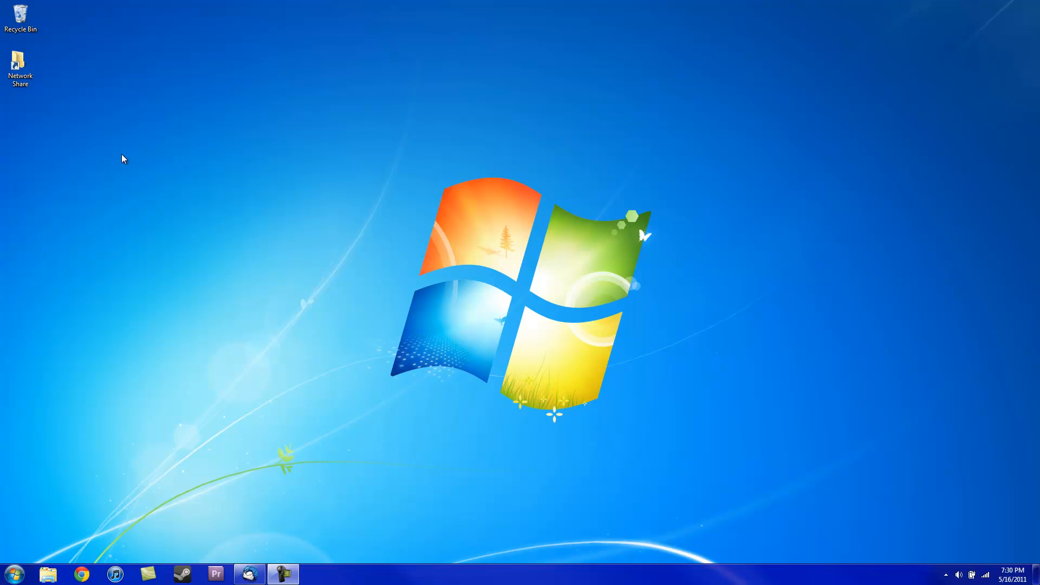
mouse_move(387, 363)
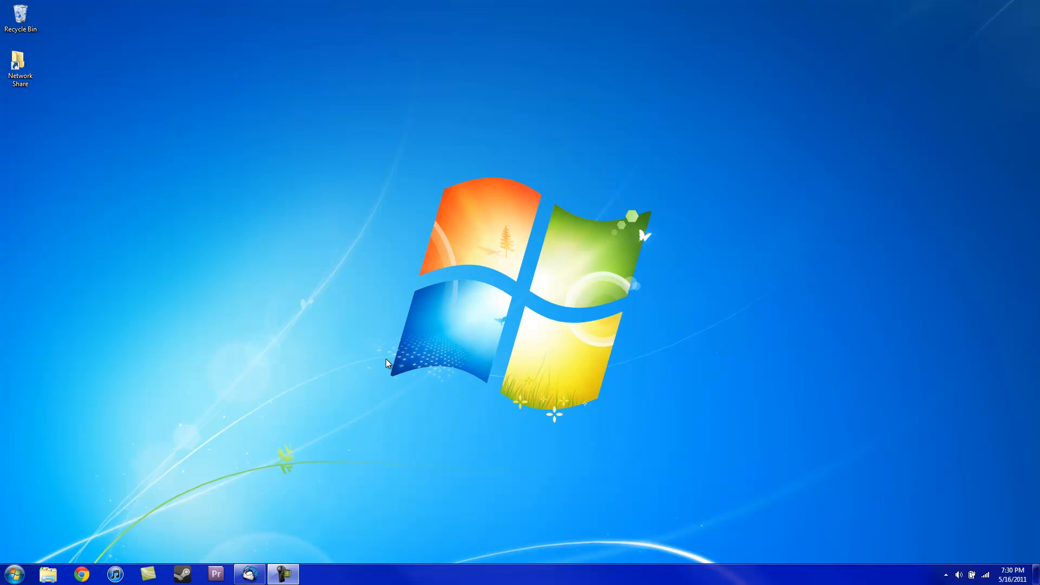
mouse_move(354, 79)
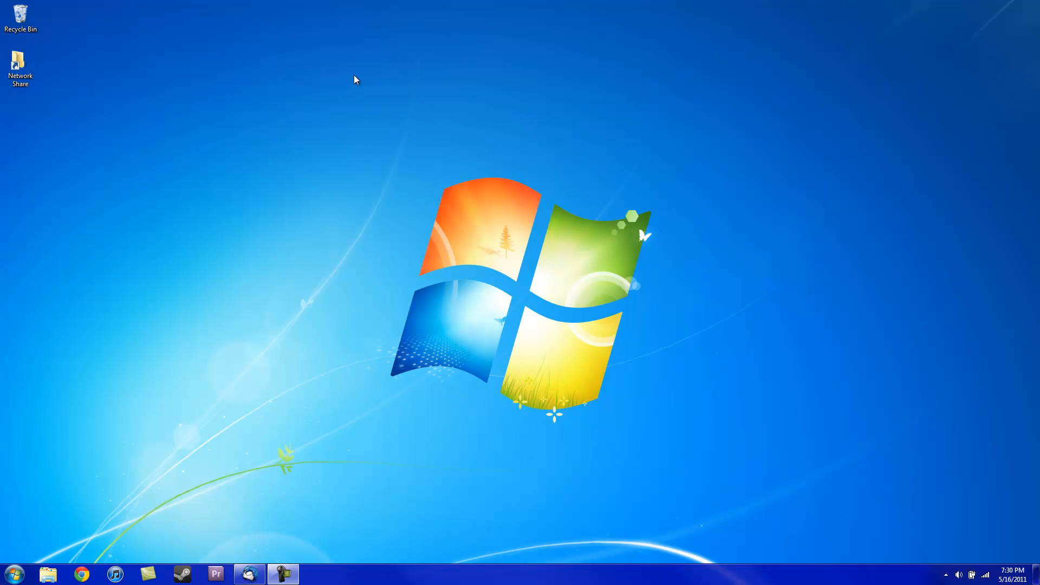
mouse_move(471, 448)
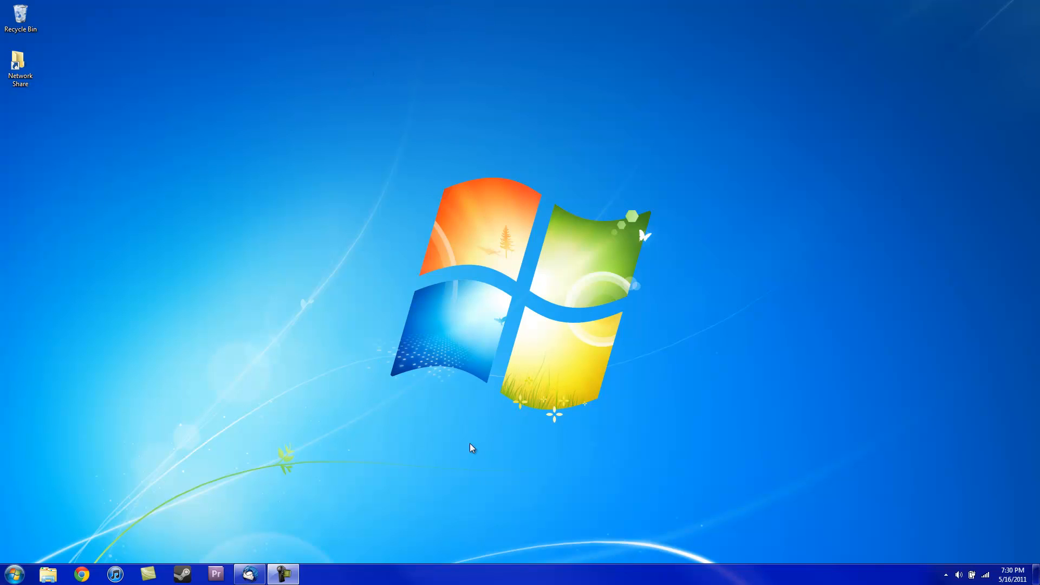
mouse_move(549, 192)
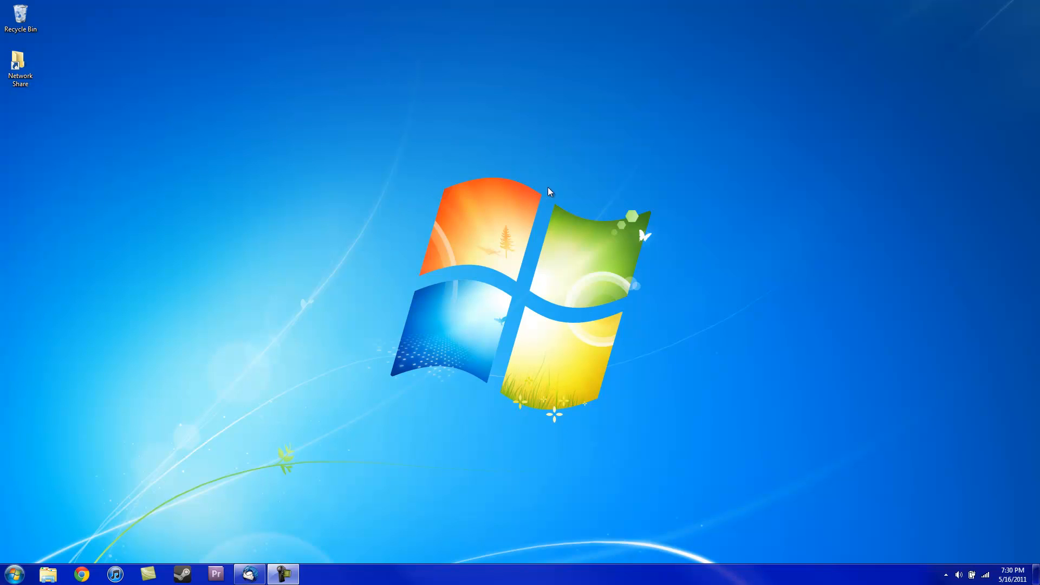
mouse_move(426, 277)
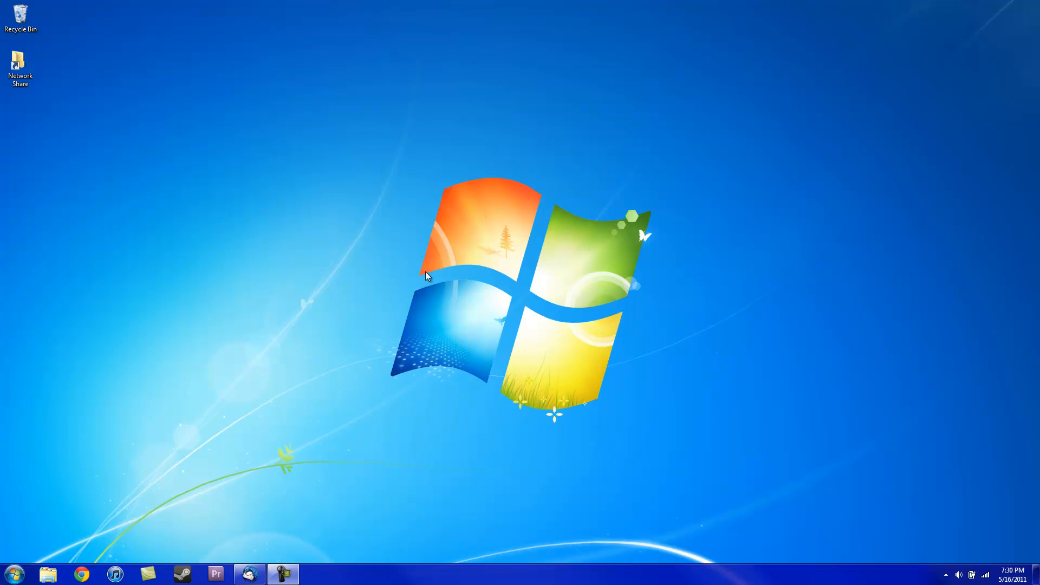
mouse_move(530, 294)
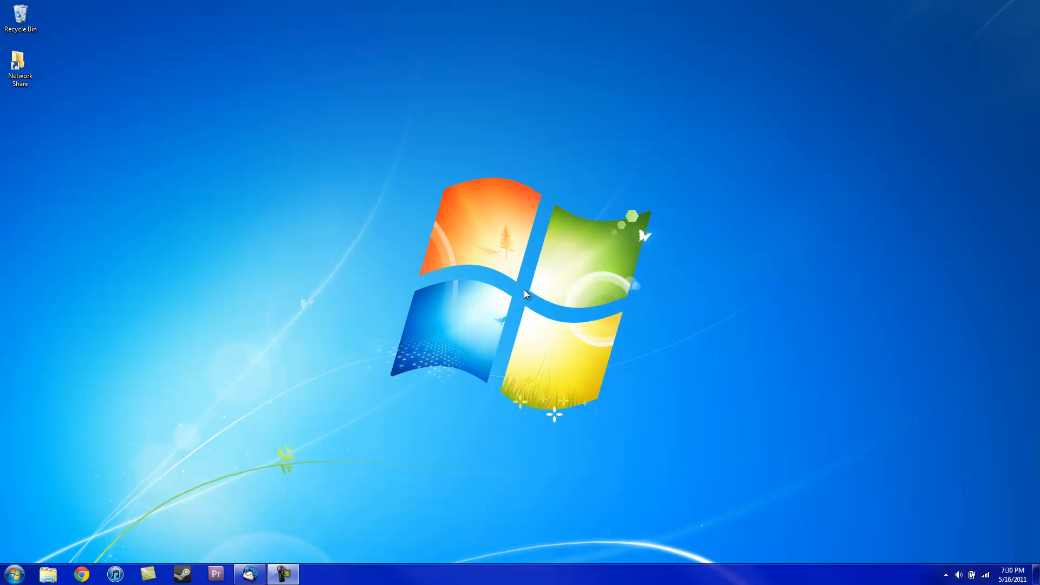
mouse_move(240, 44)
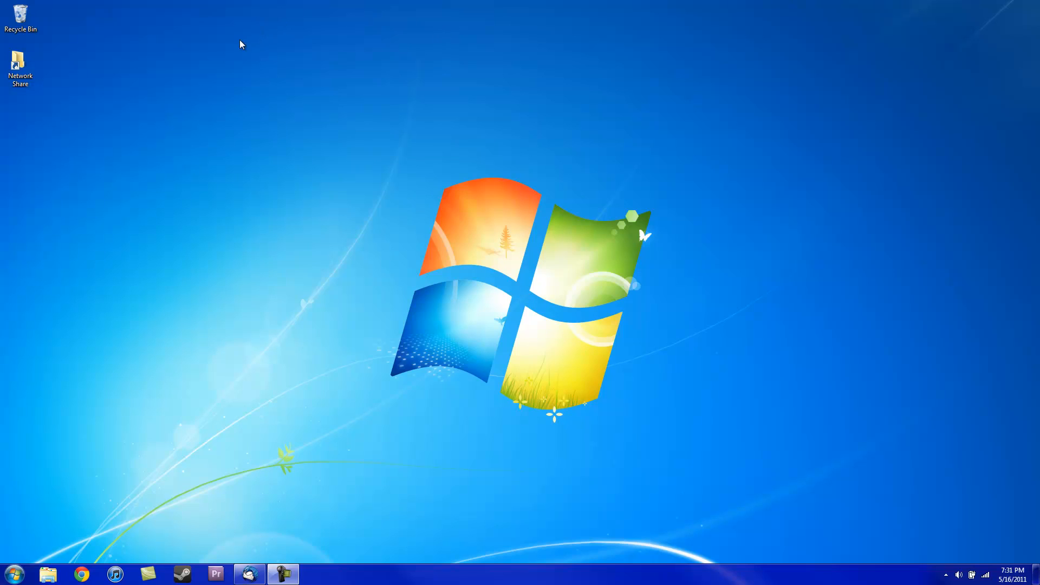
mouse_move(365, 205)
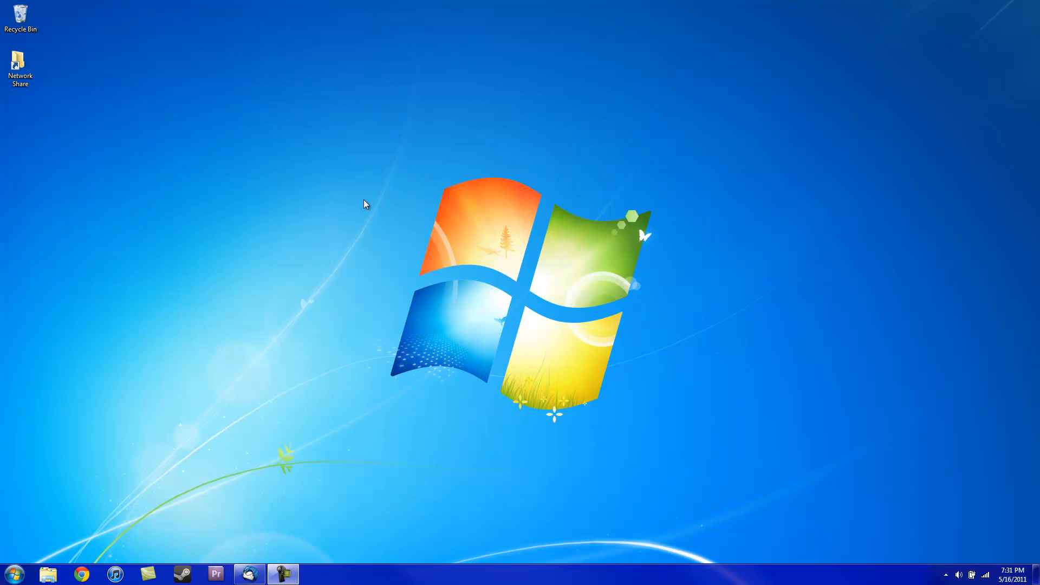
mouse_move(82, 119)
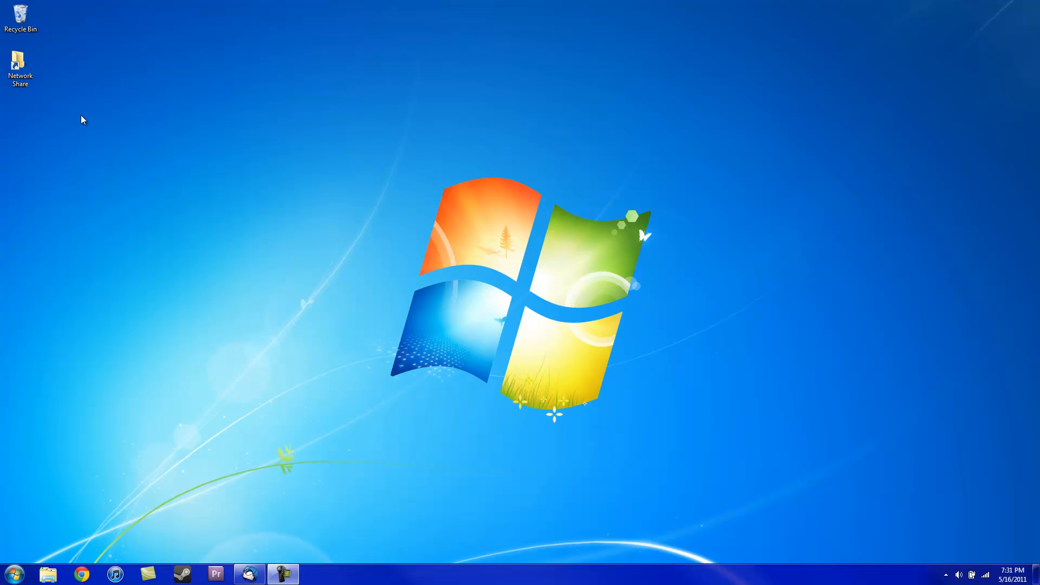
mouse_move(240, 124)
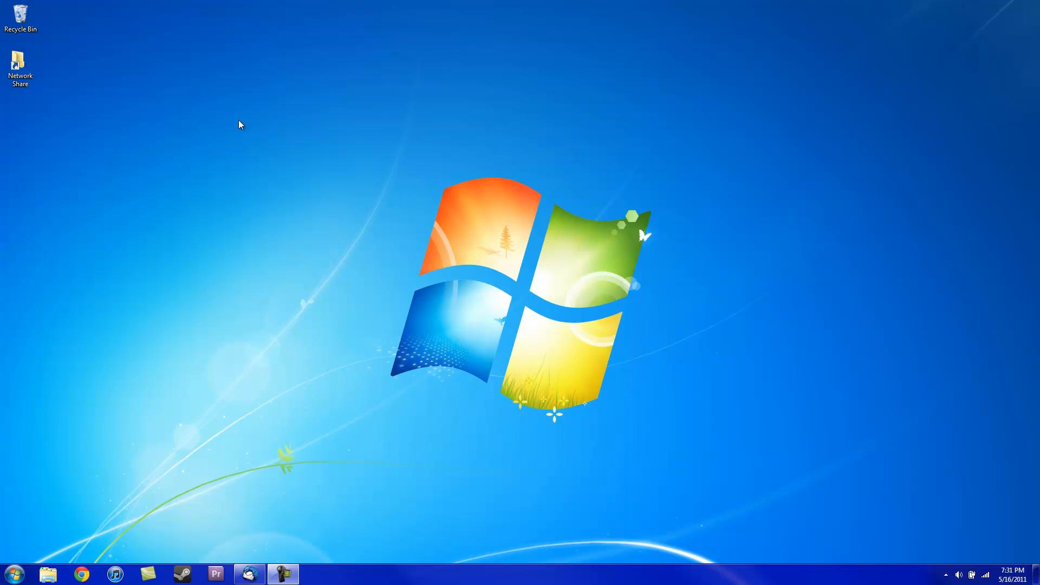
mouse_move(53, 240)
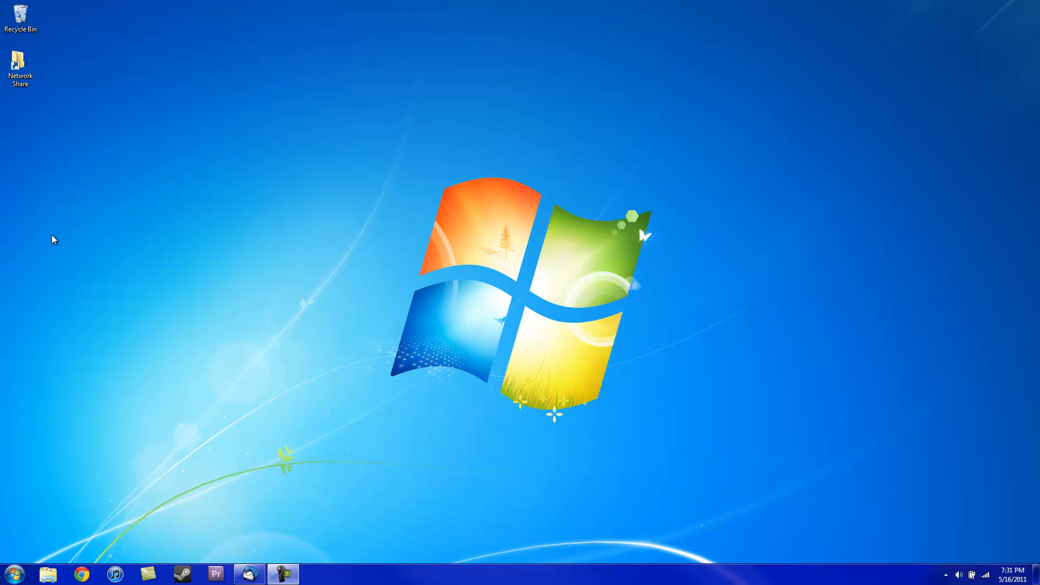
mouse_move(335, 461)
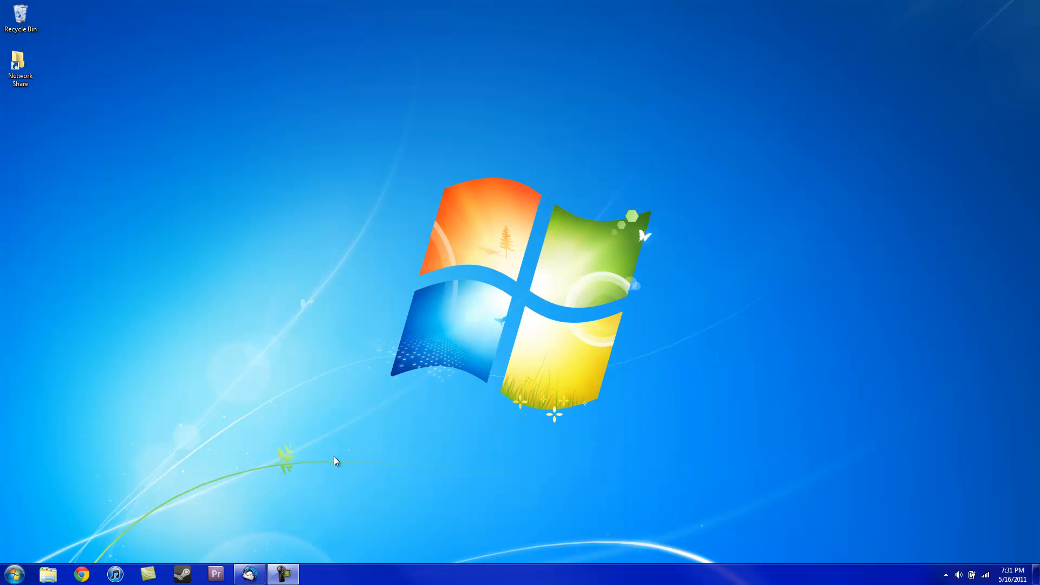
mouse_move(61, 168)
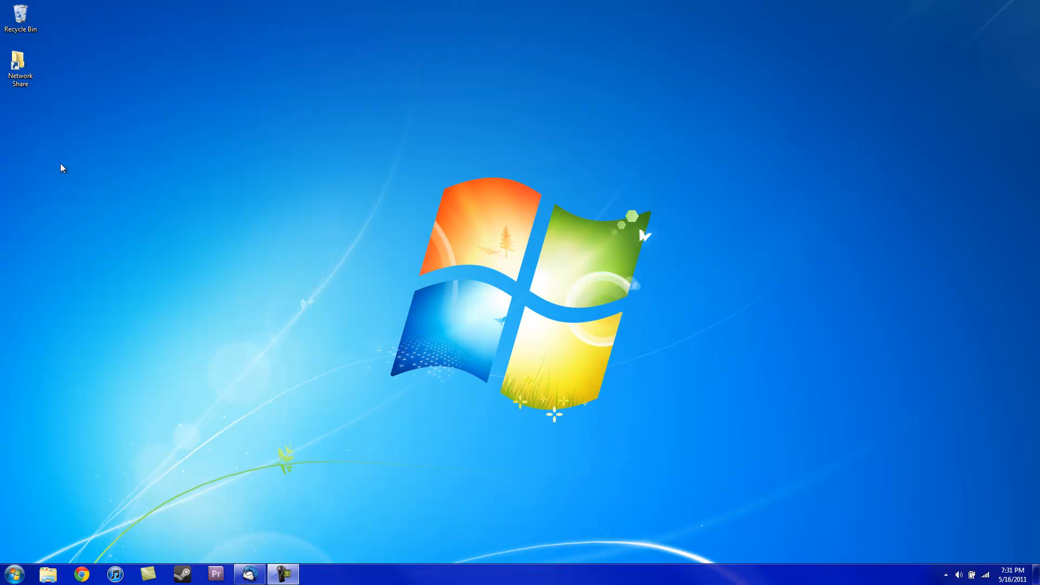
mouse_move(309, 568)
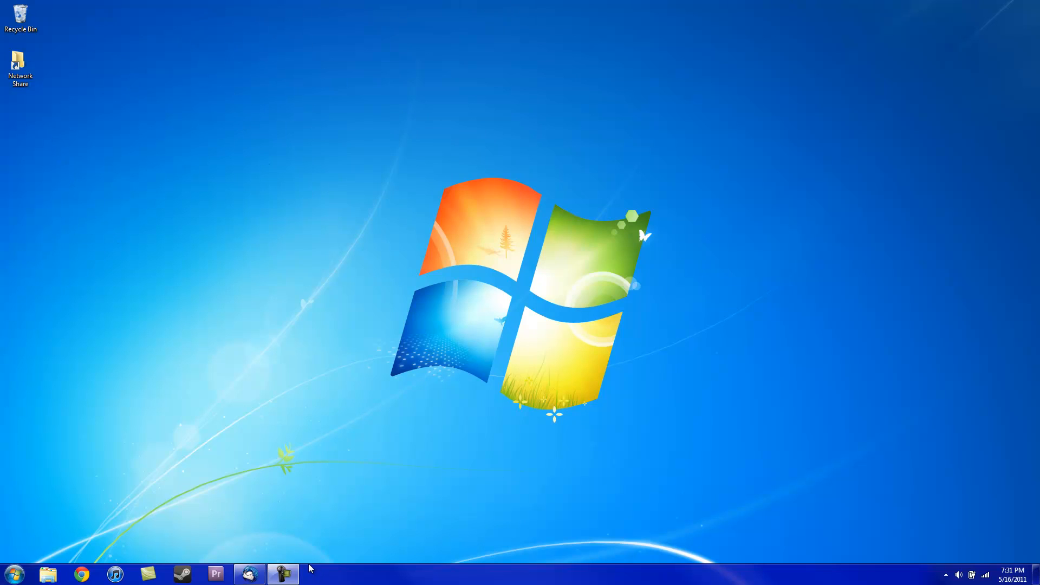
mouse_move(119, 550)
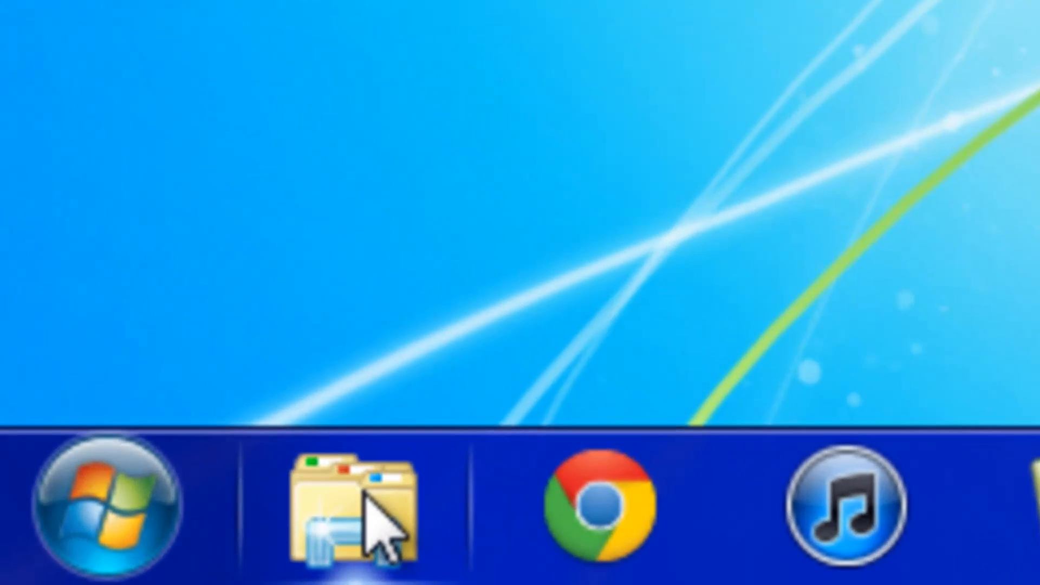
- Open Windows Explorer to Libraries, then close it to return to the desktop
click(352, 500)
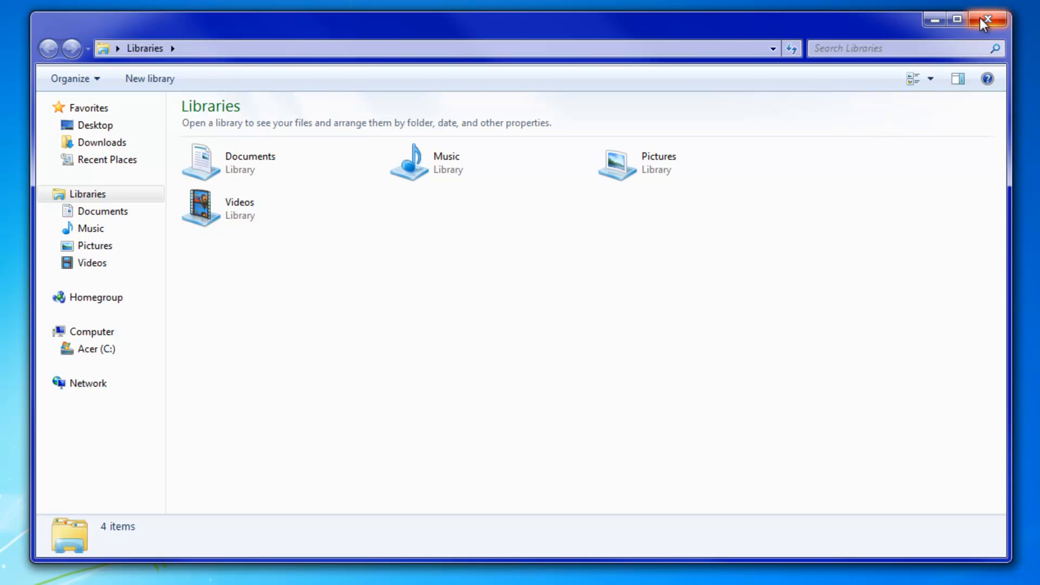
click(988, 20)
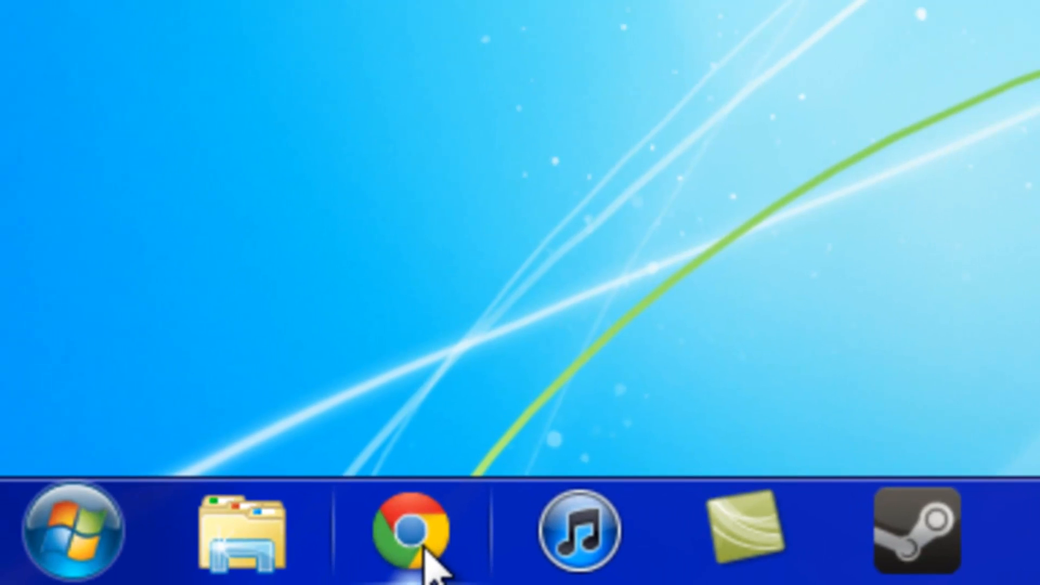
mouse_move(411, 531)
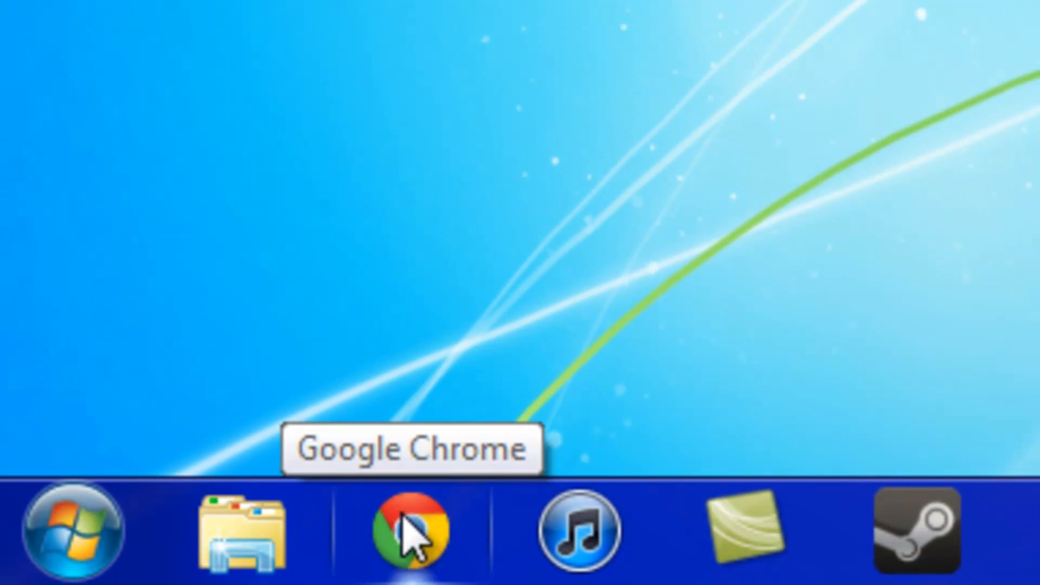
mouse_move(580, 527)
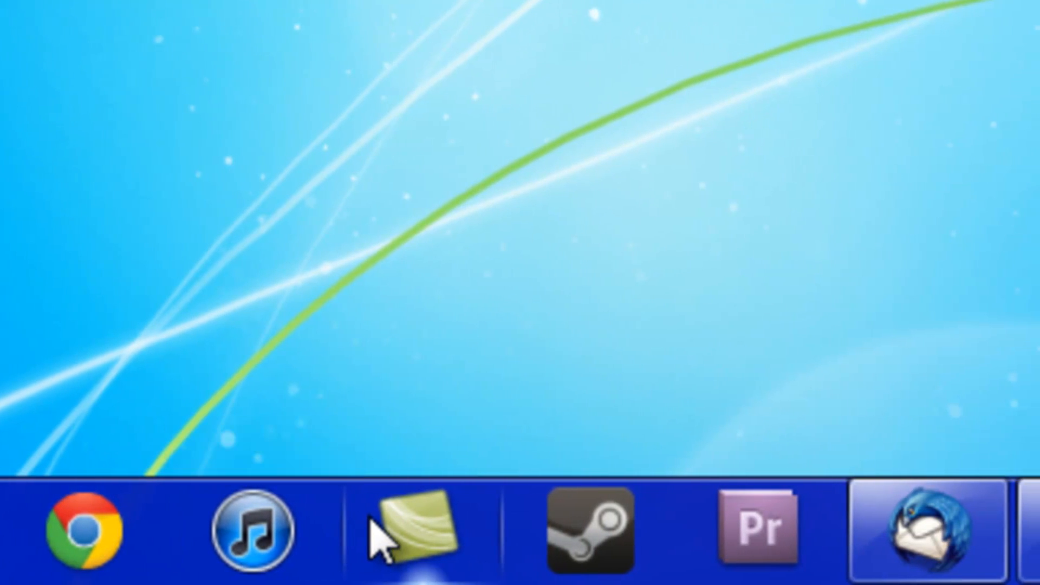
mouse_move(411, 531)
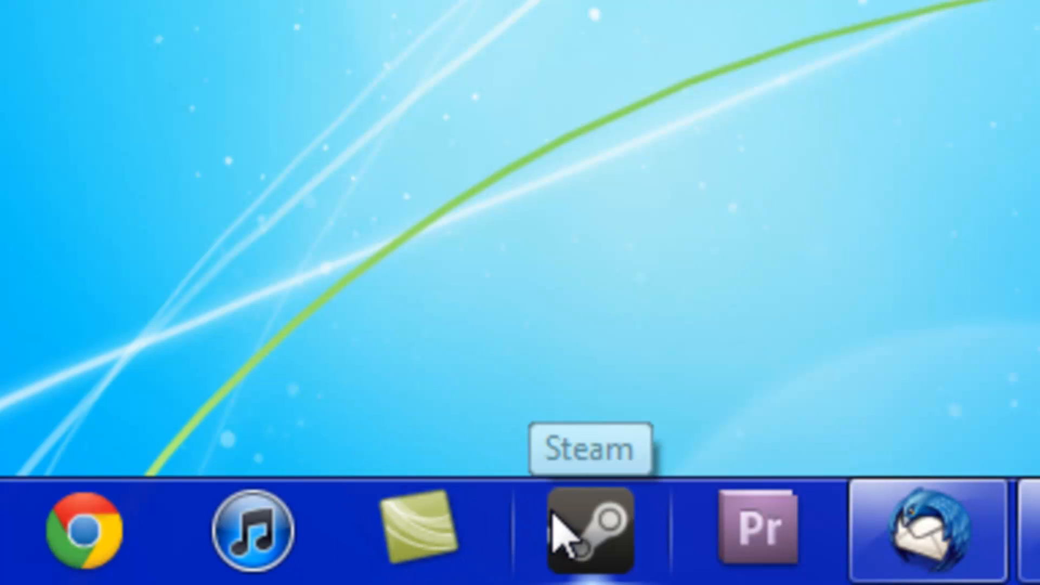
click(589, 528)
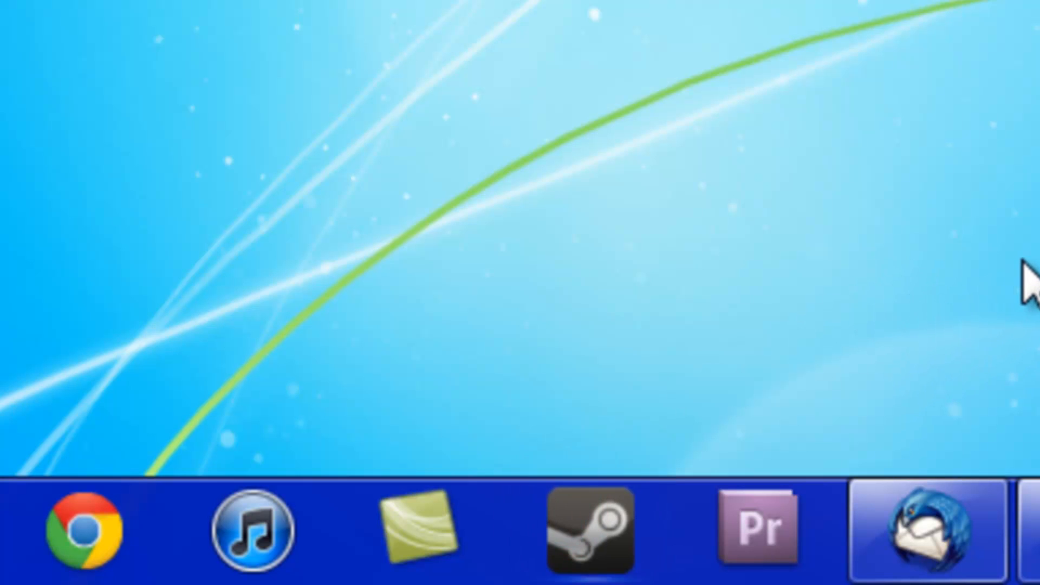
click(586, 526)
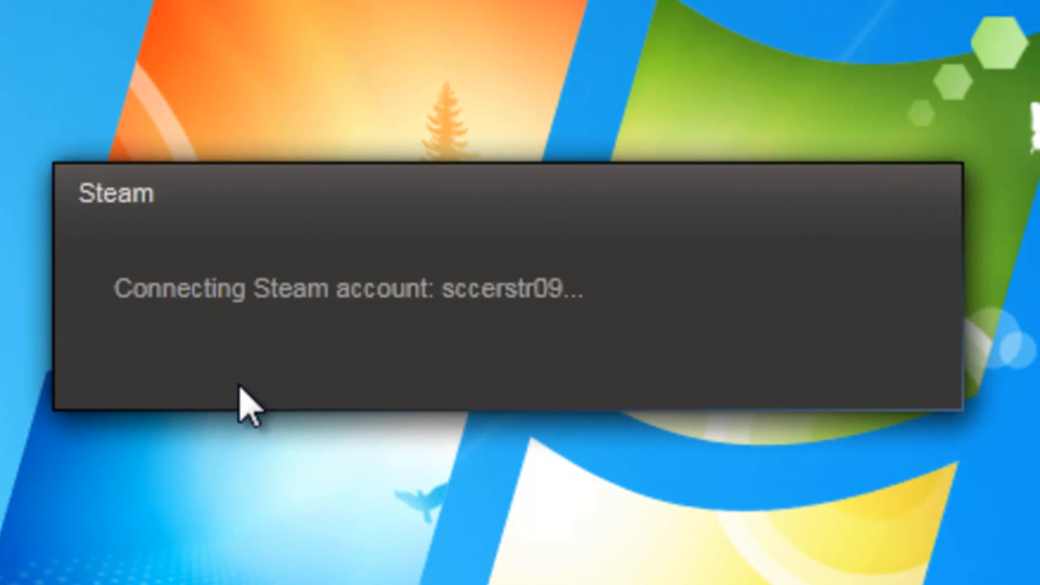
mouse_move(350, 196)
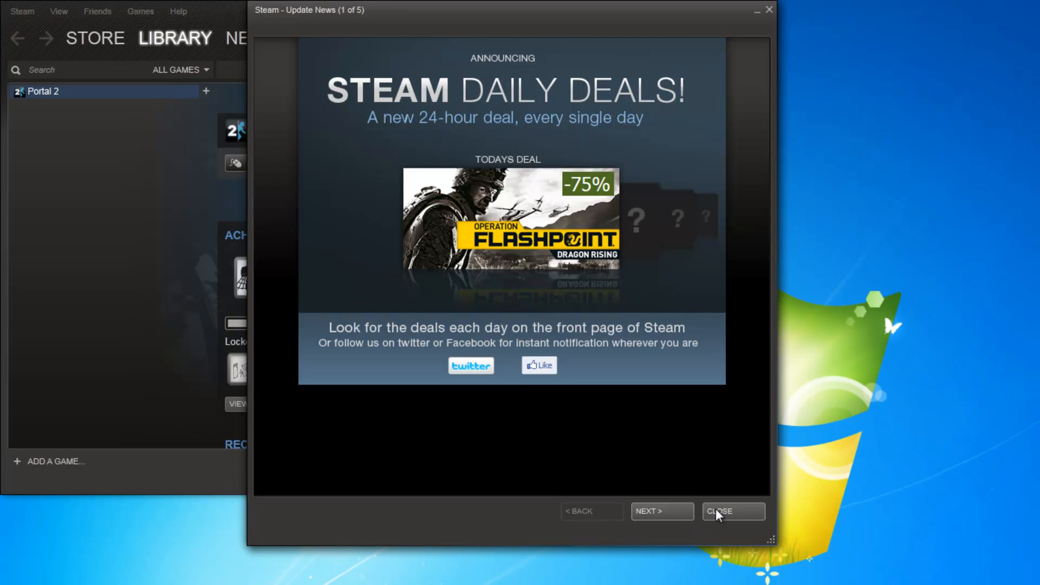
click(733, 511)
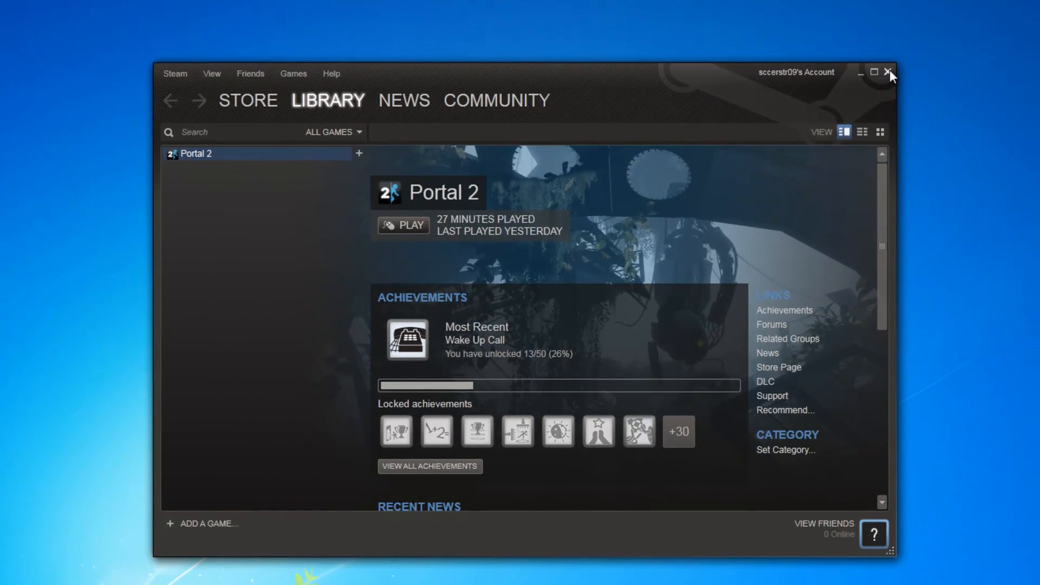
click(889, 73)
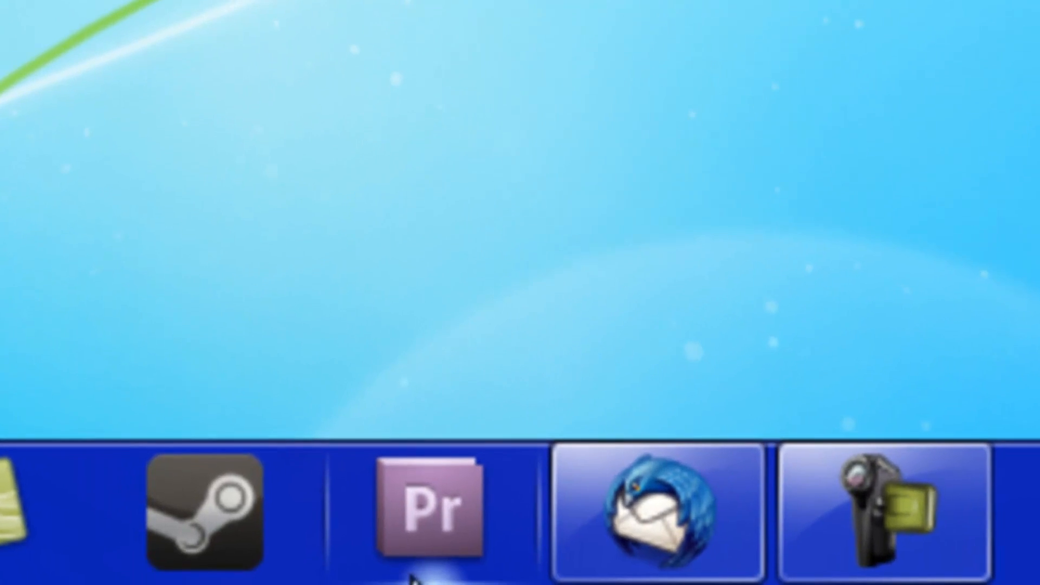
mouse_move(475, 518)
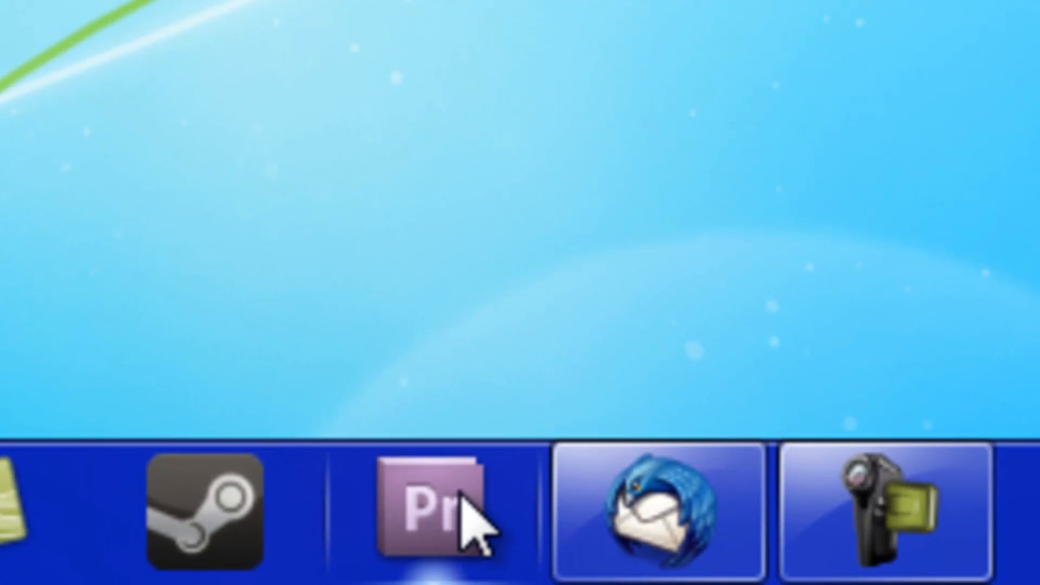
- Bring Mozilla Thunderbird to the front on its empty inbox
click(656, 511)
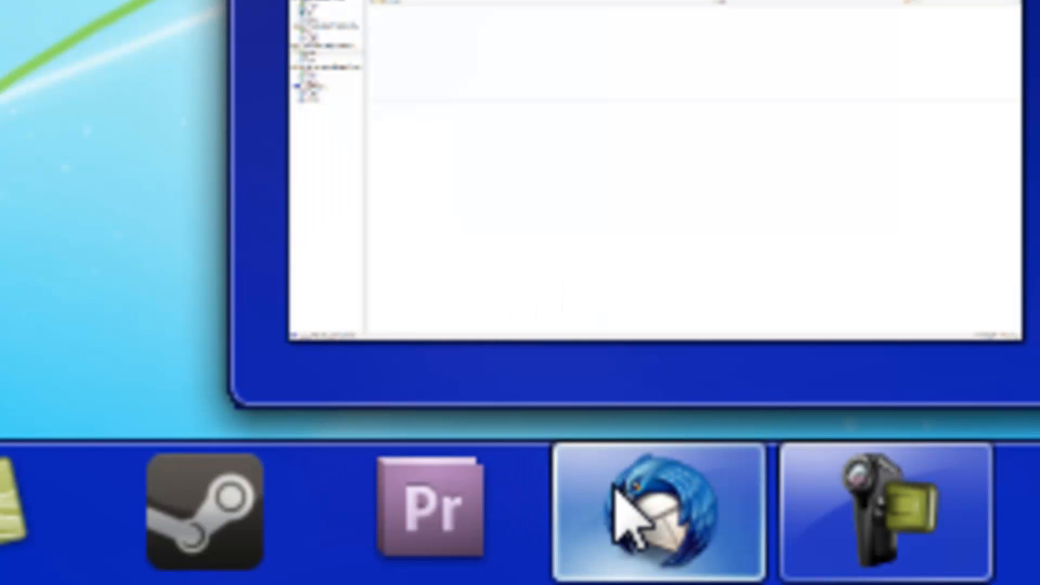
click(657, 507)
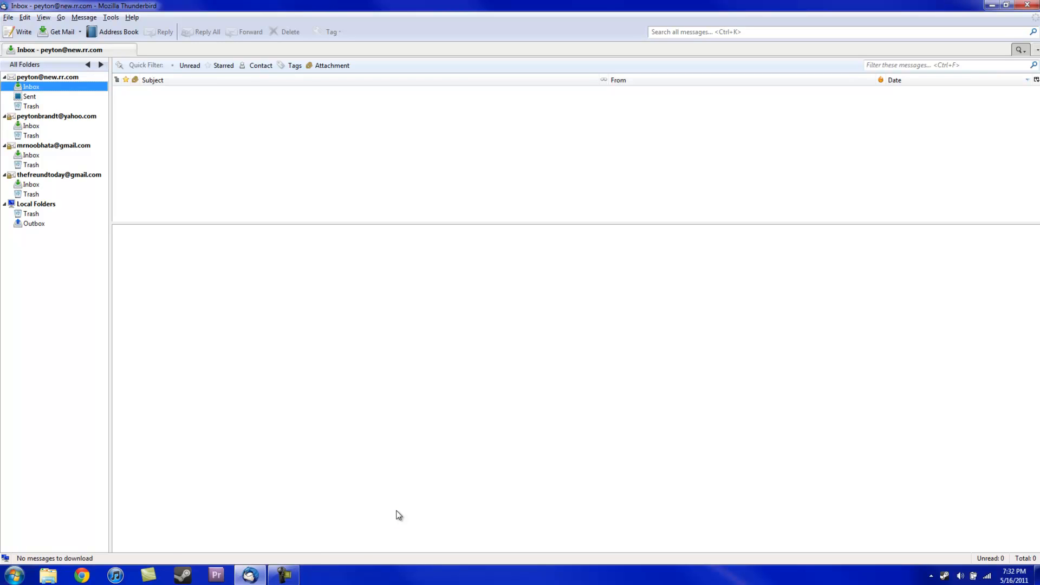
mouse_move(395, 512)
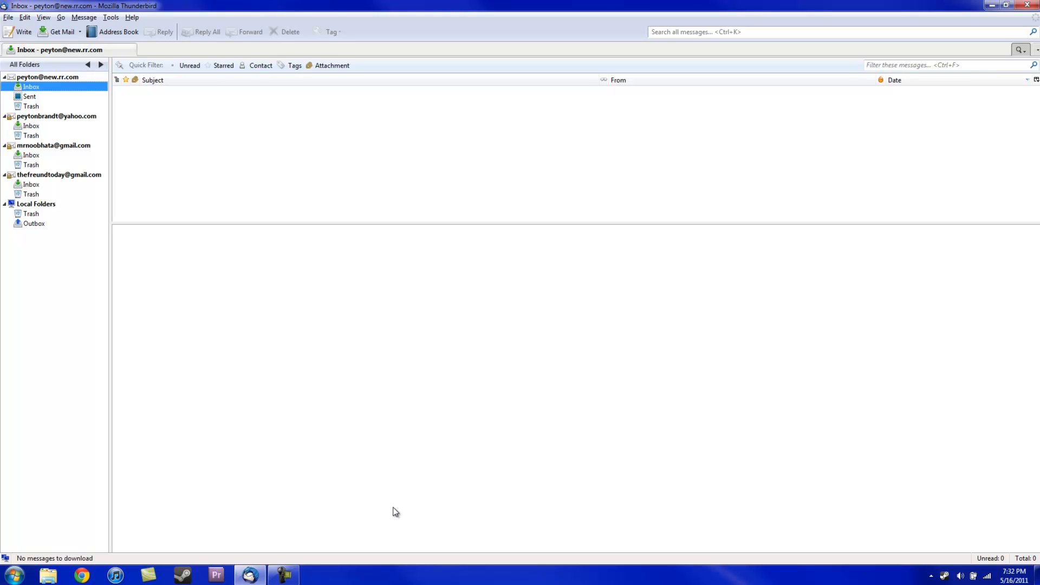
mouse_move(388, 512)
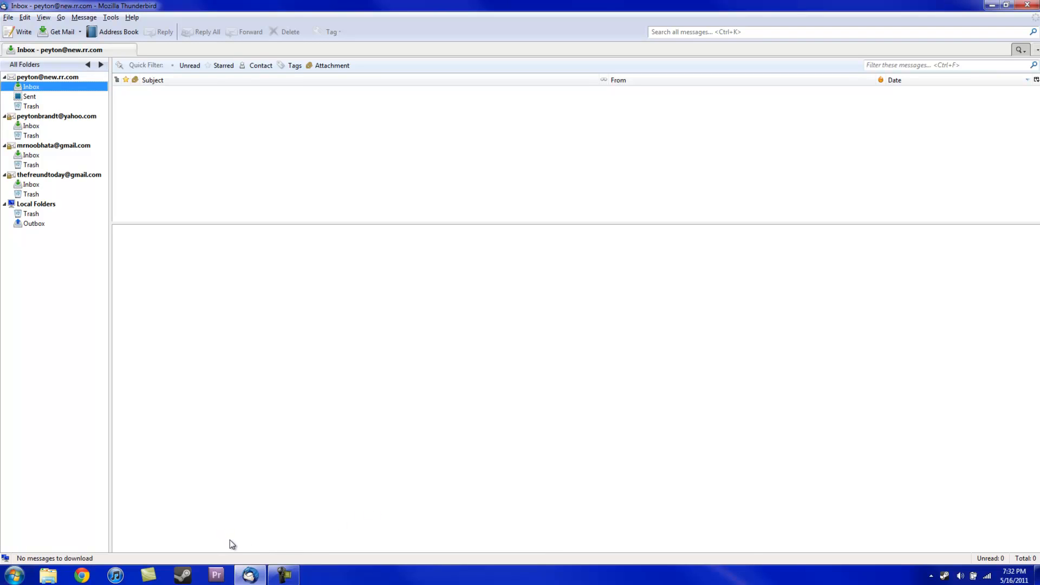
mouse_move(324, 494)
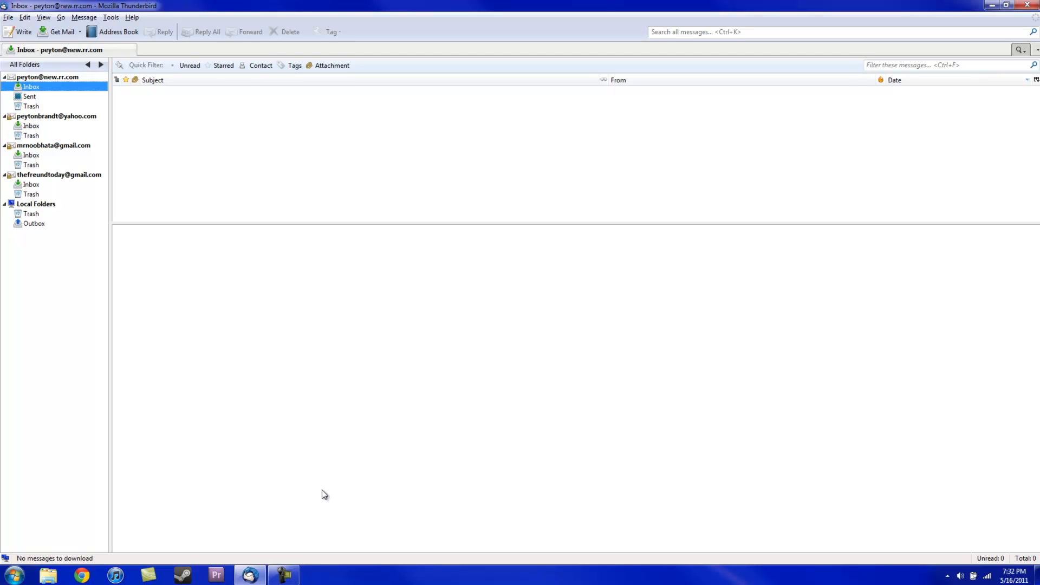
mouse_move(290, 559)
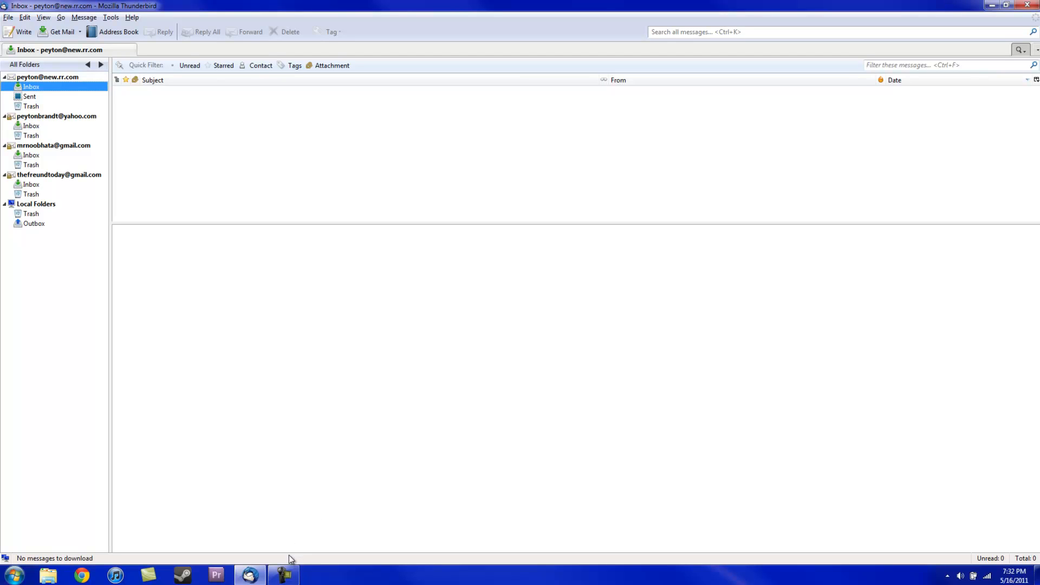
mouse_move(251, 574)
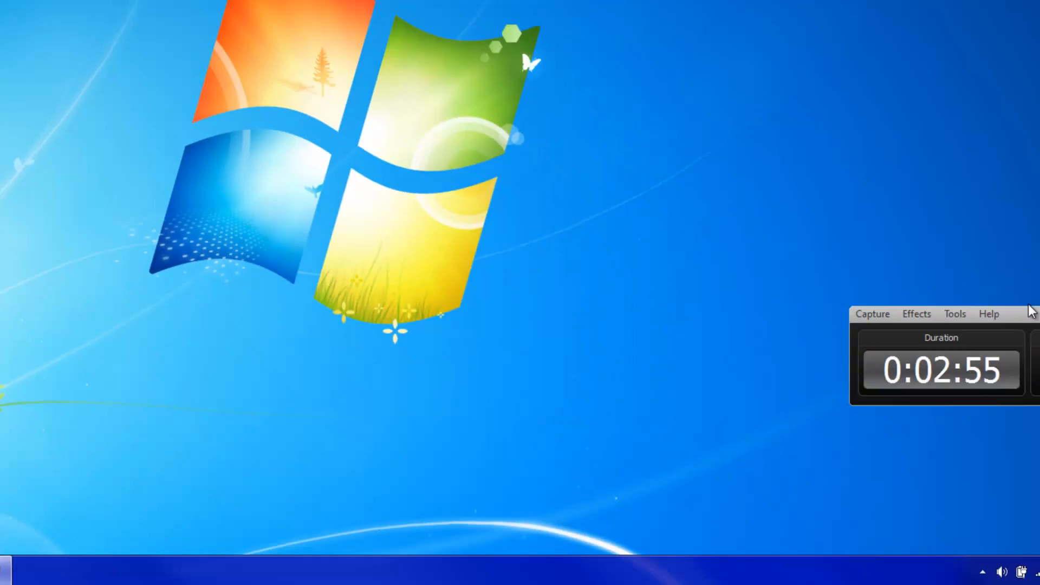
- Drag the Camtasia Recorder panel leftward fully onto the screen
drag(942, 313, 198, 302)
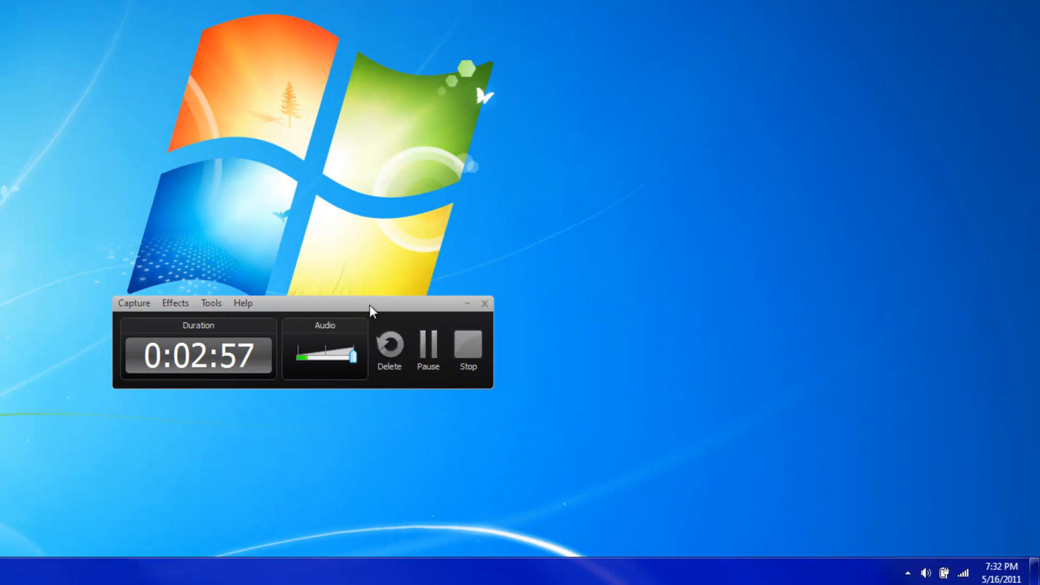
mouse_move(263, 316)
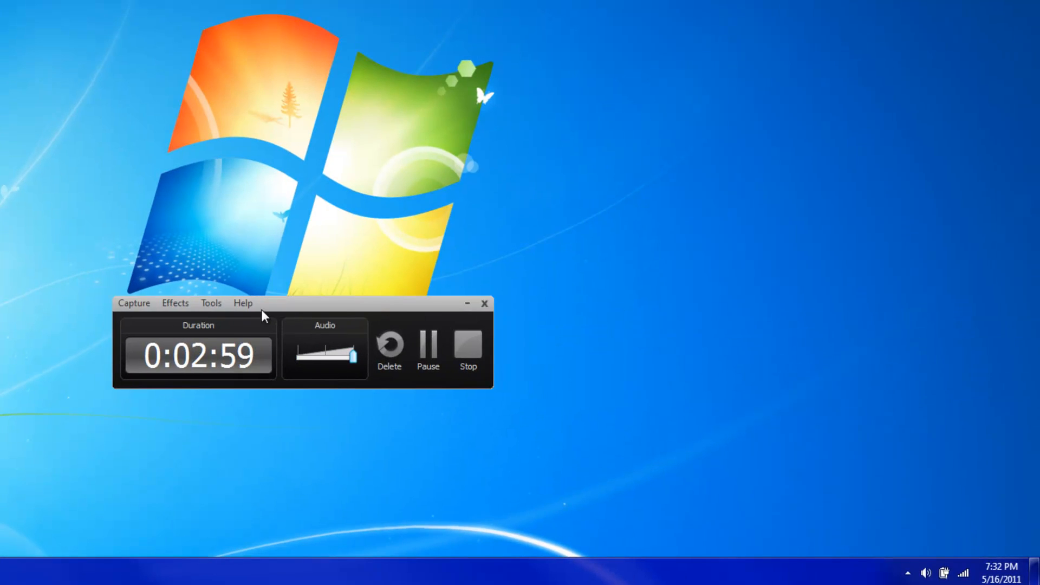
click(467, 349)
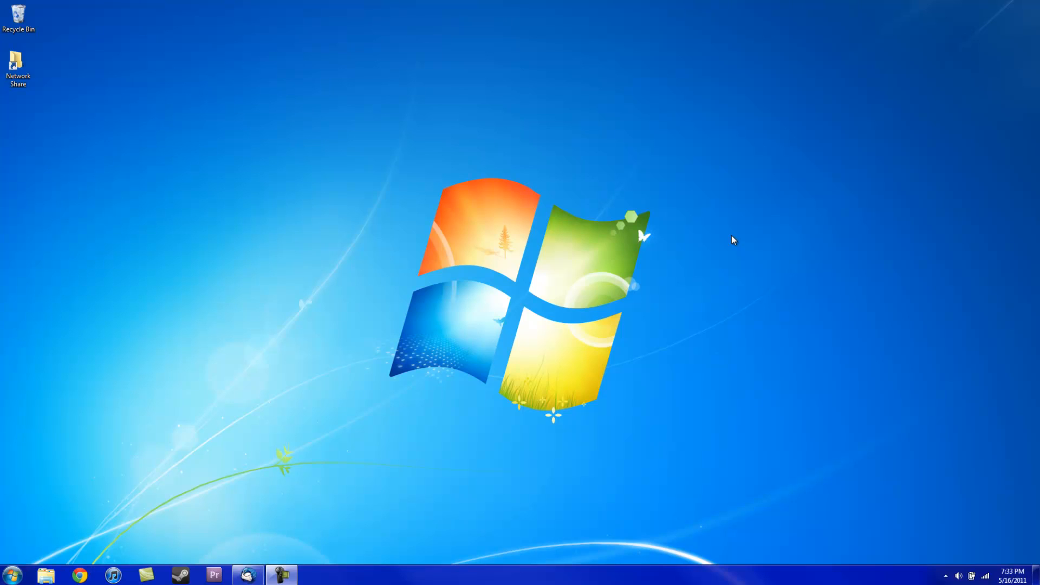
mouse_move(861, 395)
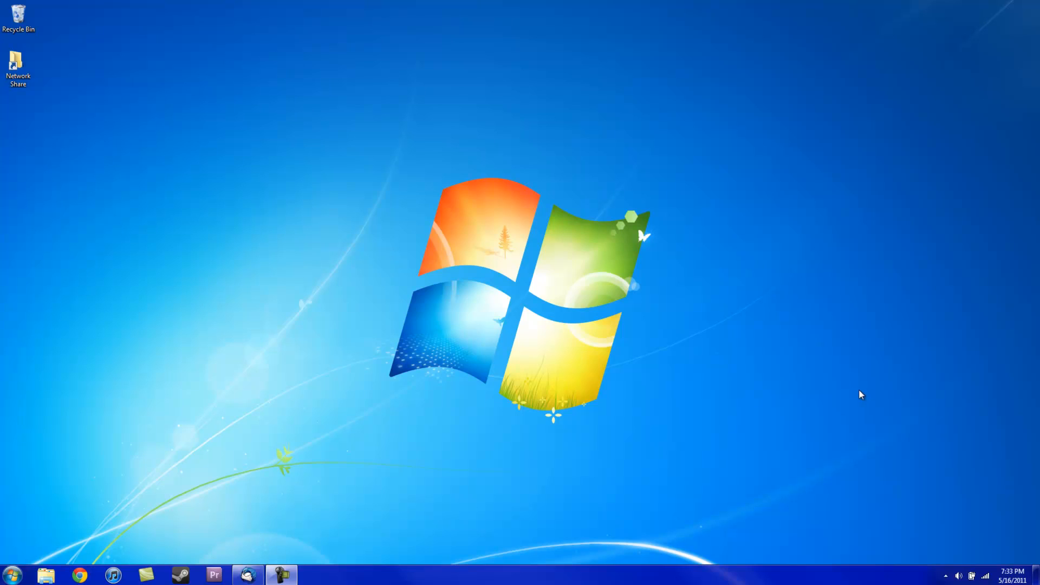
mouse_move(879, 410)
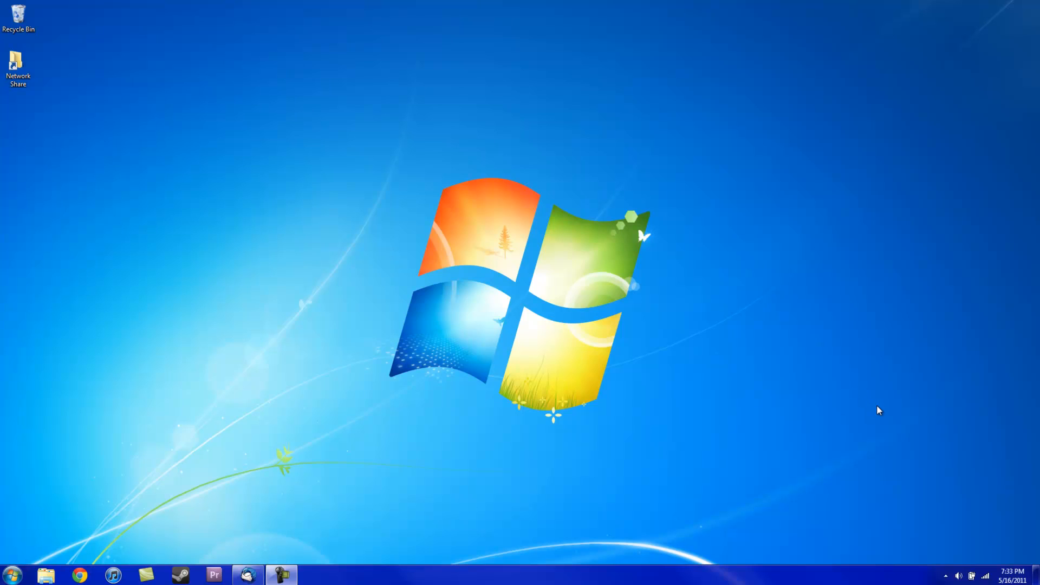